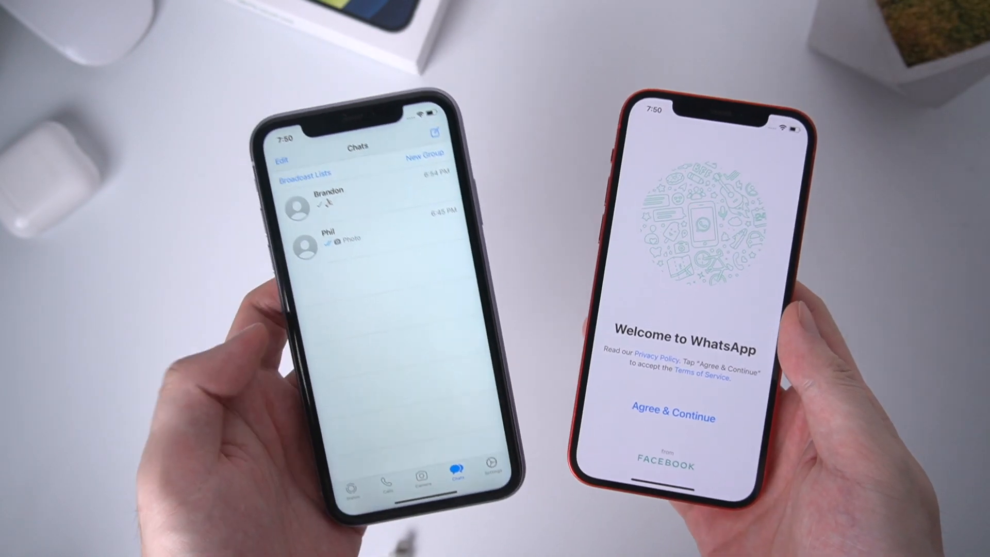
# Step: Launch iCareFone for WhatsApp Transfer to reach the social app selection screen
pyautogui.click(328, 199)
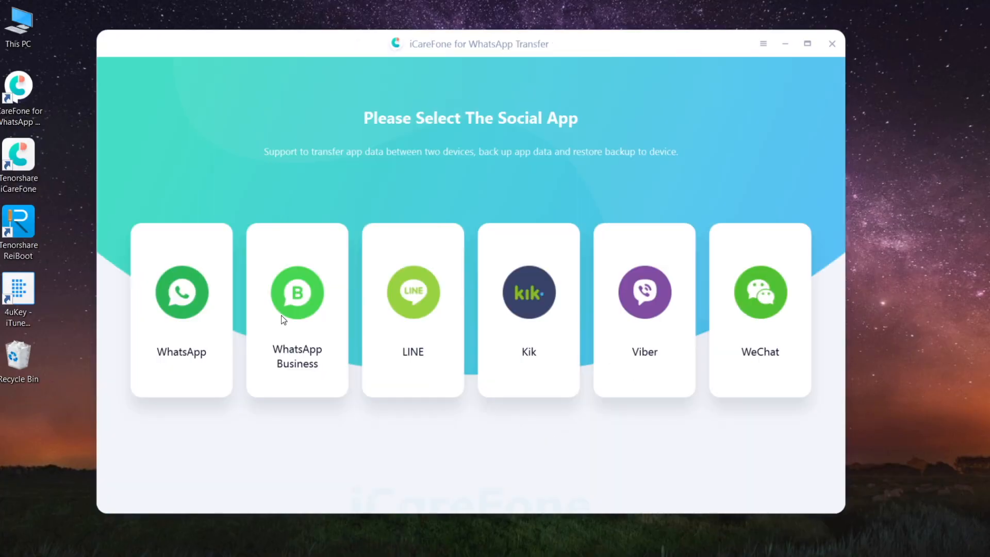
pyautogui.moveTo(250, 452)
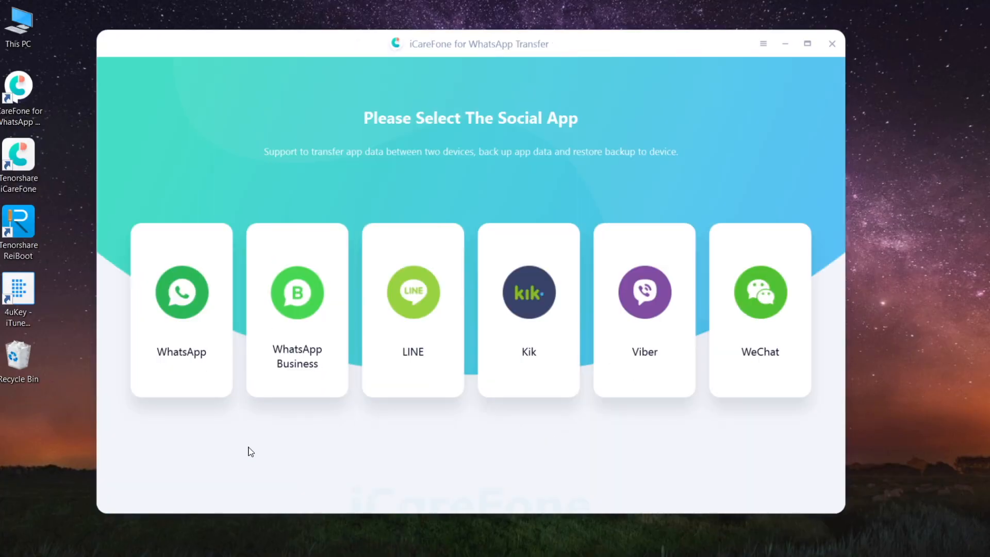
# Step: Choose WhatsApp and start the transfer from iPhone 11 to iPhone 12
pyautogui.click(182, 293)
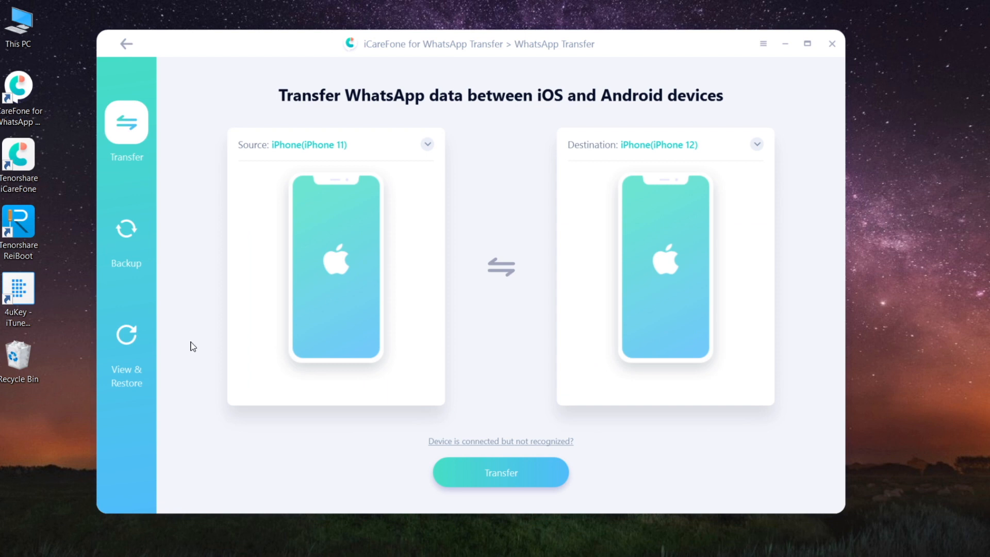
pyautogui.moveTo(435, 211)
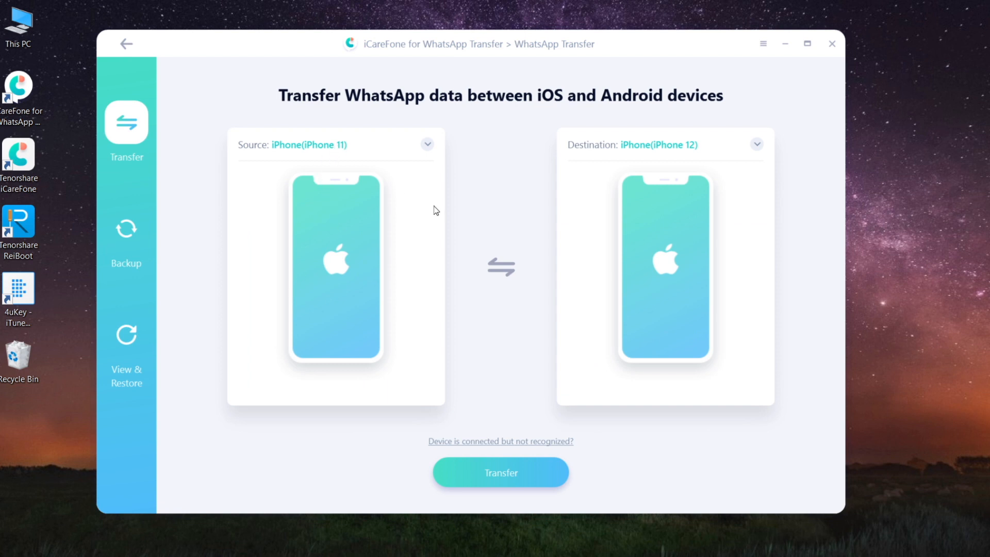
pyautogui.moveTo(668, 164)
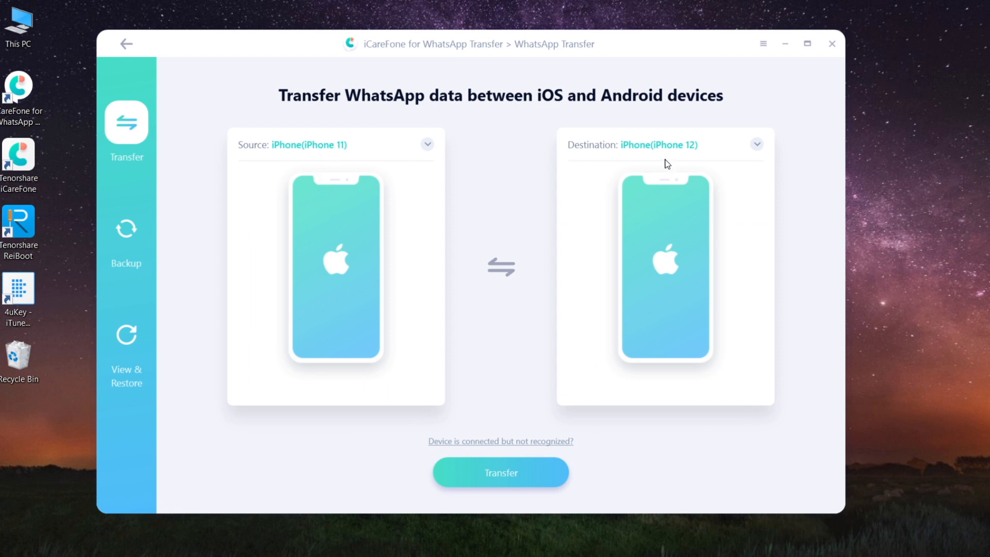
pyautogui.moveTo(545, 451)
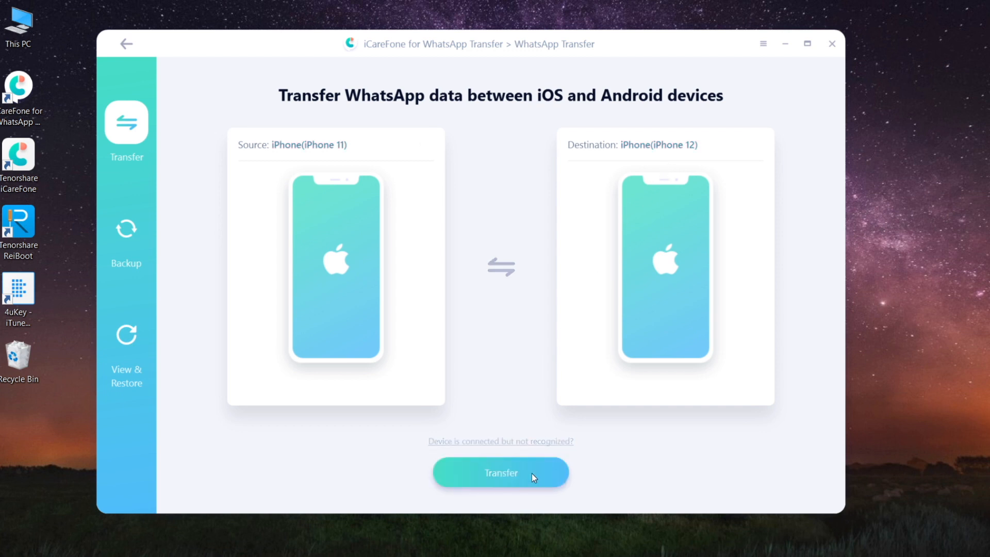
pyautogui.click(501, 472)
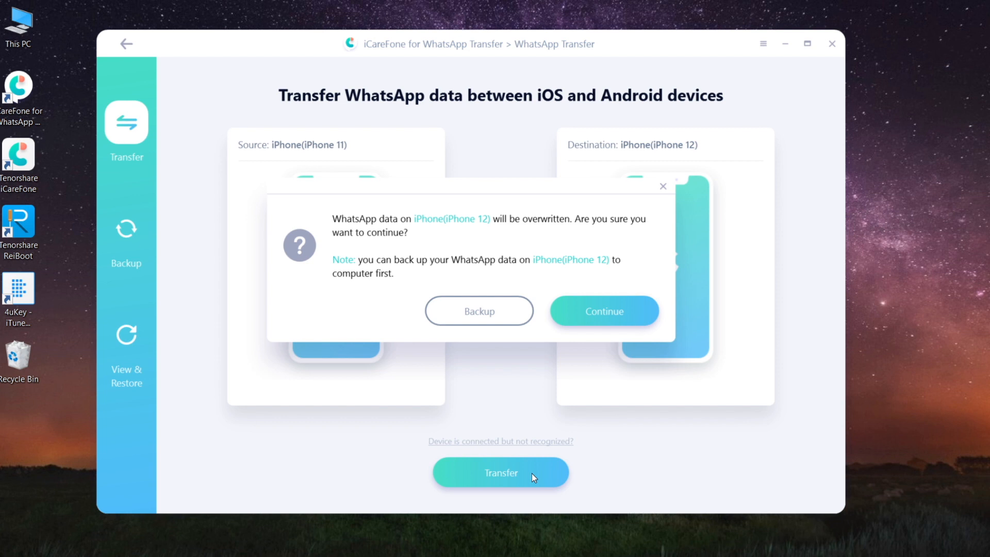
# Step: Continue past the warning to overwrite WhatsApp data on the iPhone 12
pyautogui.click(605, 312)
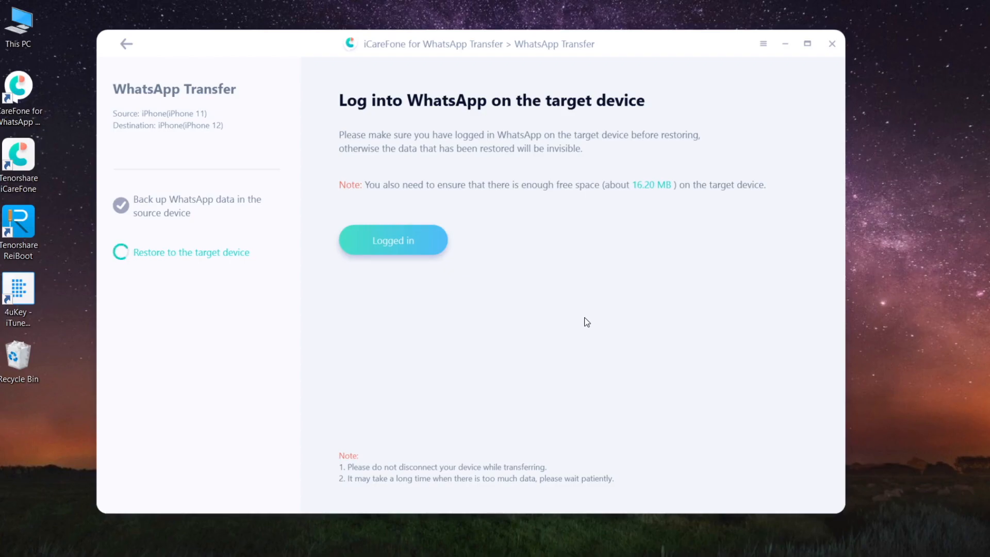
# Step: Confirm WhatsApp is logged in on the iPhone 12 and reach its Find My iPhone setting
pyautogui.click(393, 240)
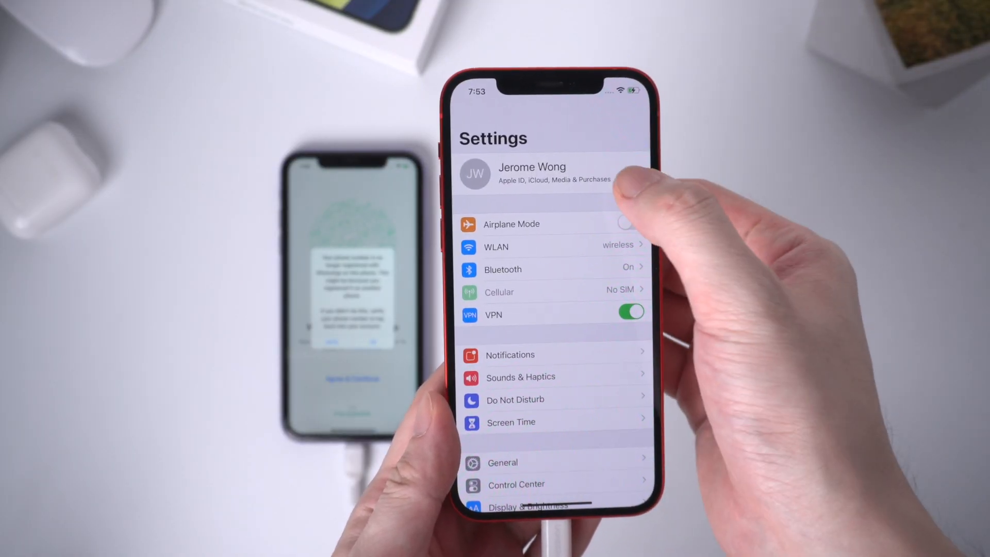
pyautogui.click(551, 174)
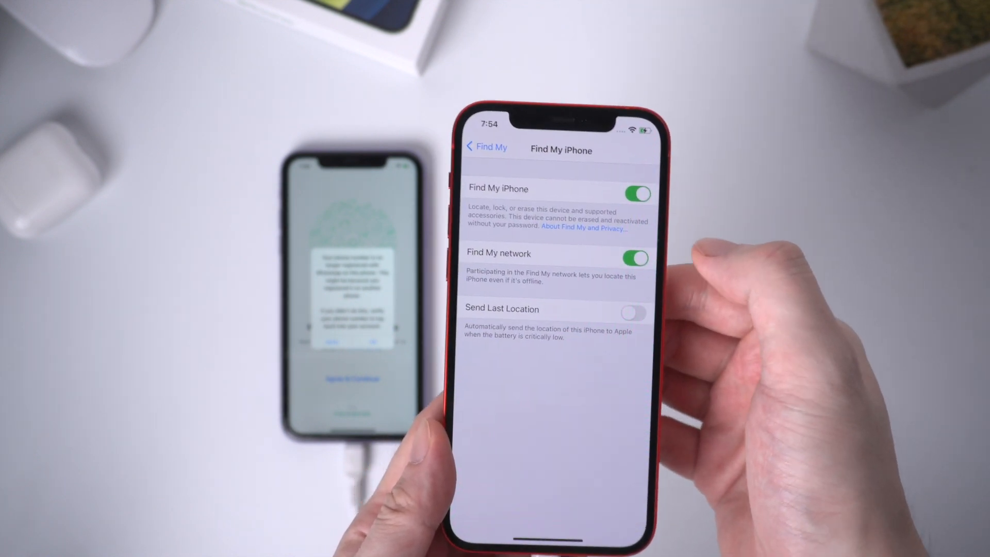
pyautogui.click(636, 193)
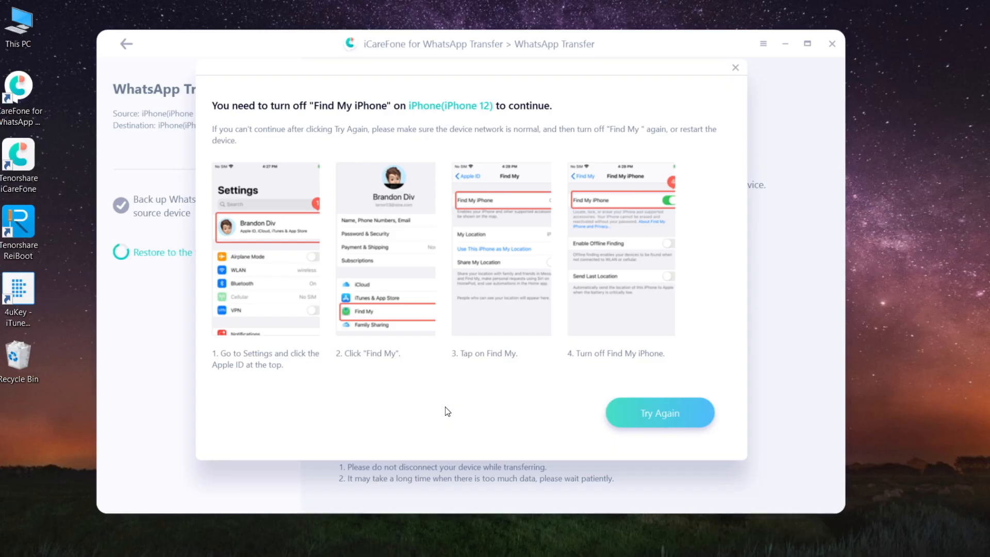
# Step: Retry the restore with Find My iPhone disabled on the iPhone 12
pyautogui.click(660, 413)
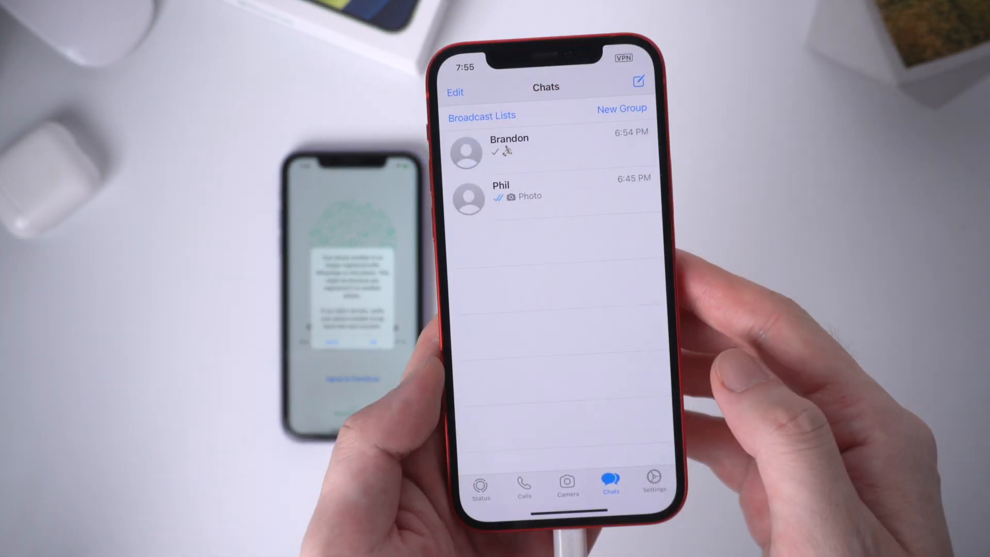
# Step: View a transferred WhatsApp chat on the iPhone 12 to verify its messages
pyautogui.click(510, 144)
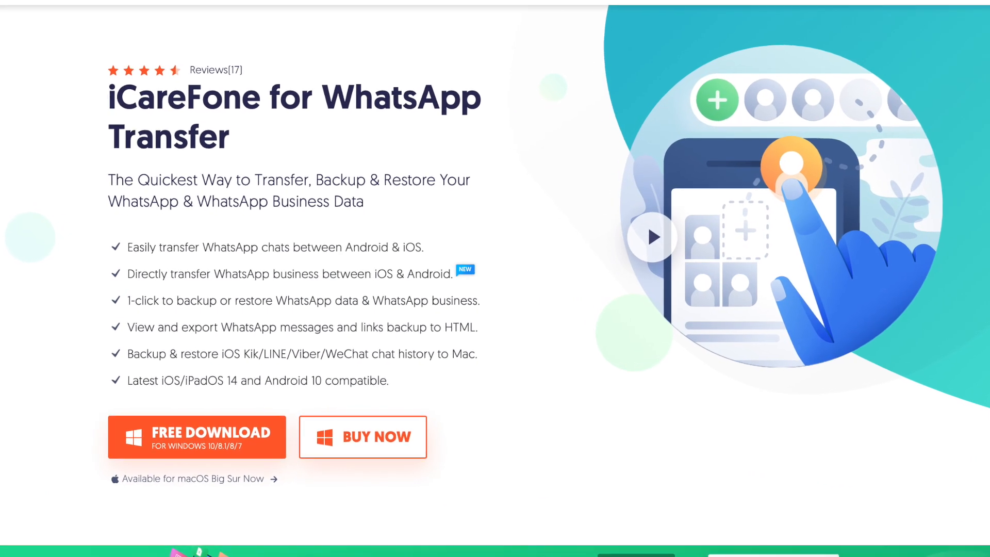
pyautogui.scroll(-3)
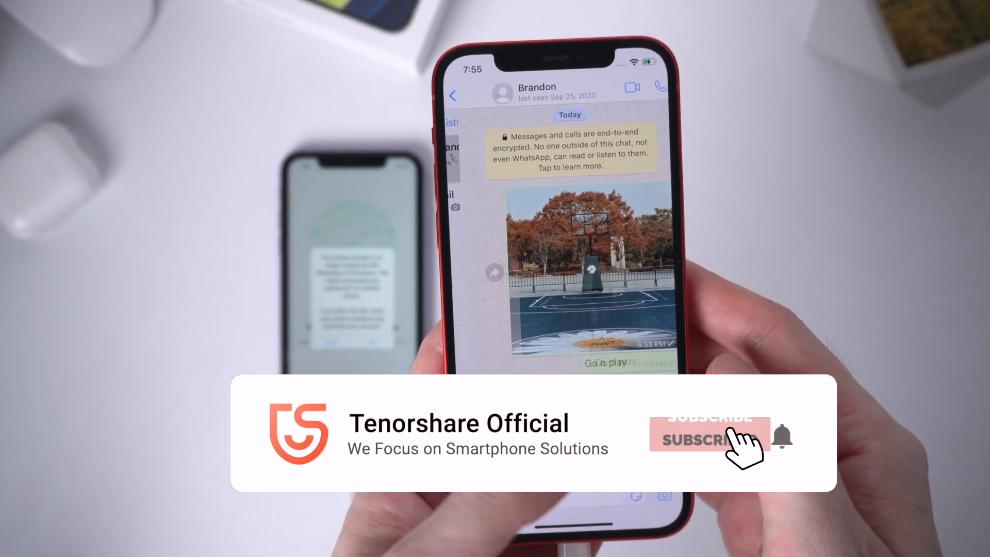
pyautogui.click(703, 442)
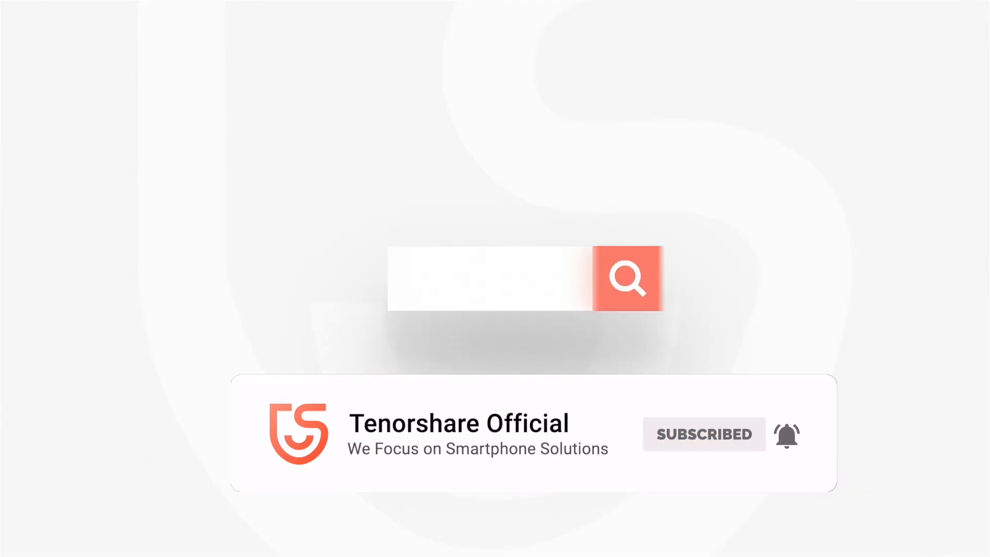